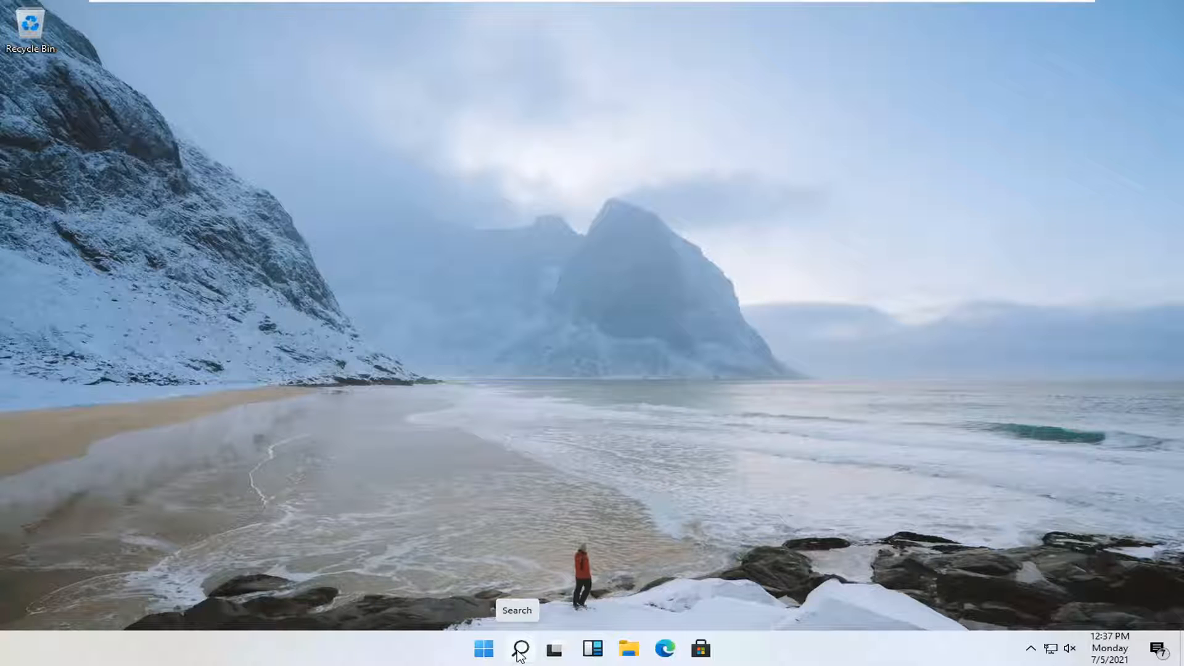
- Search for 'security' and launch Windows Security from the best match
{"action": "type", "text": "settings"}
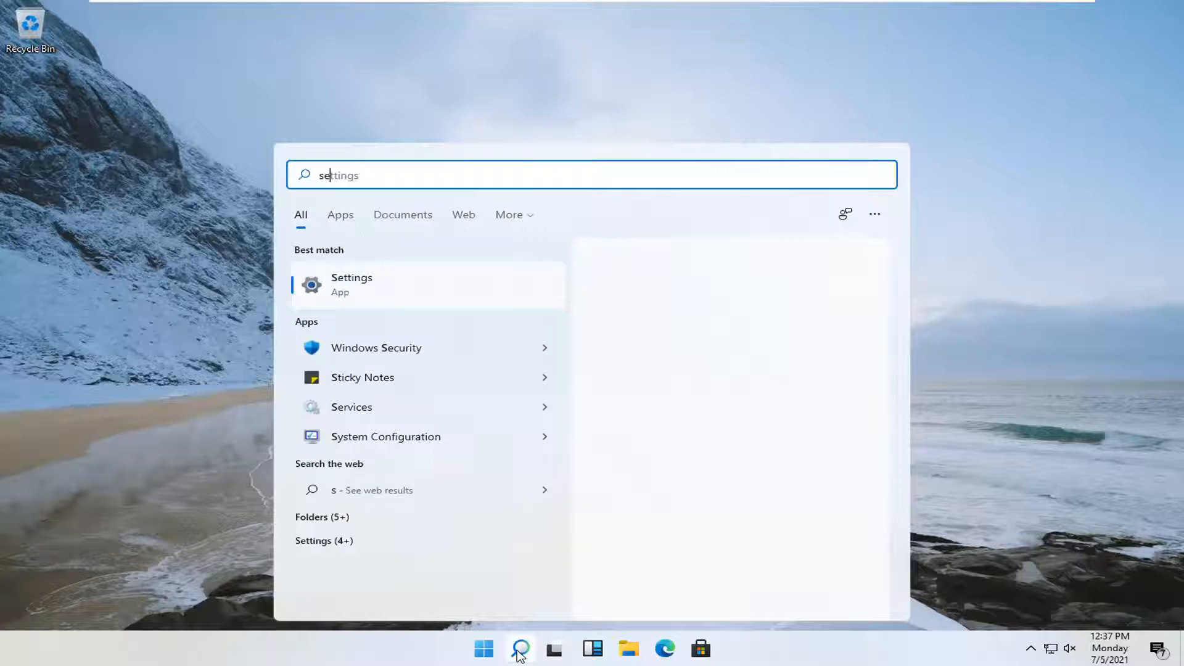
{"action": "type", "text": "security"}
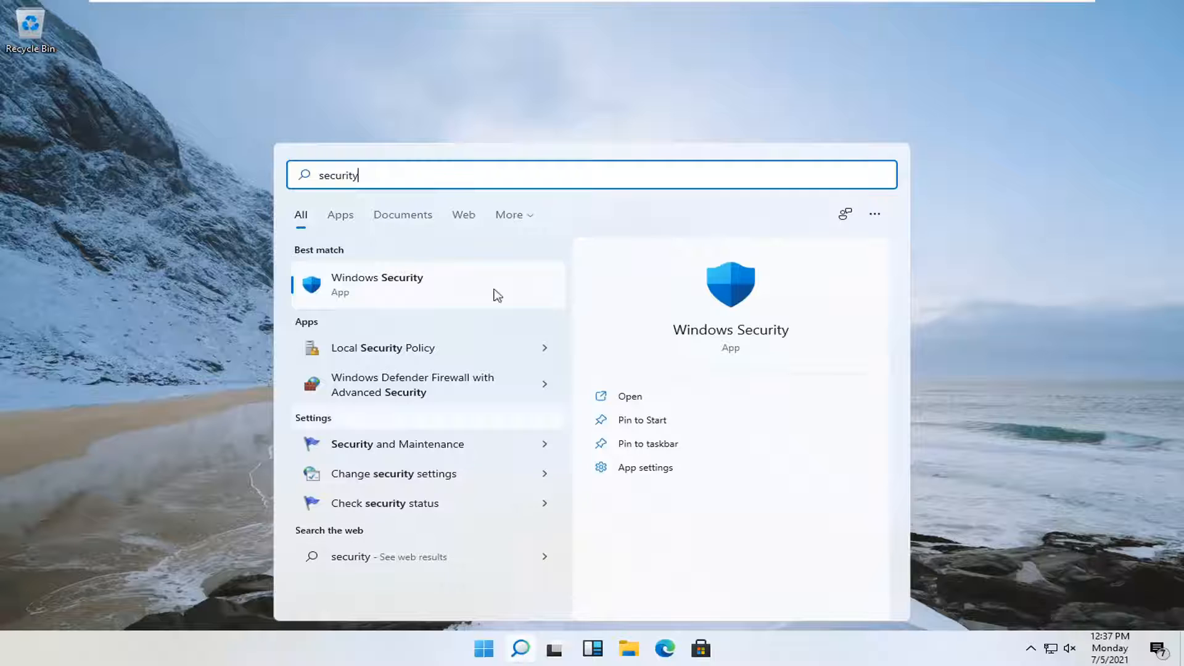
{"action": "mouse_move", "coordinate": [392, 285]}
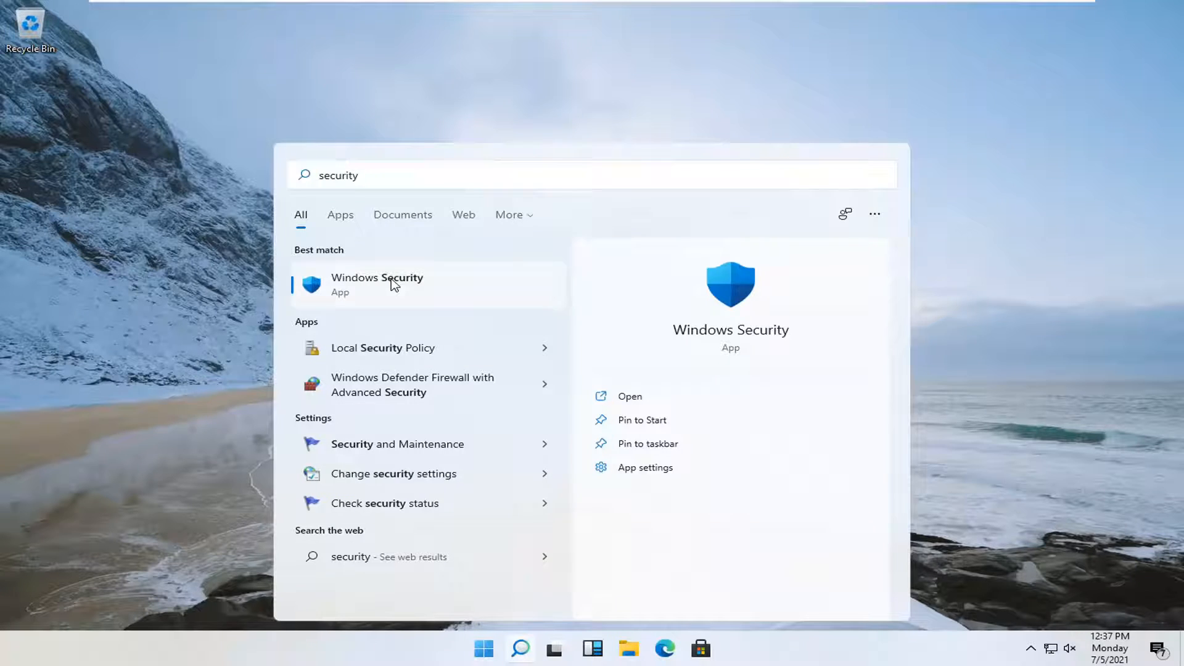
{"action": "left_click", "coordinate": [377, 285]}
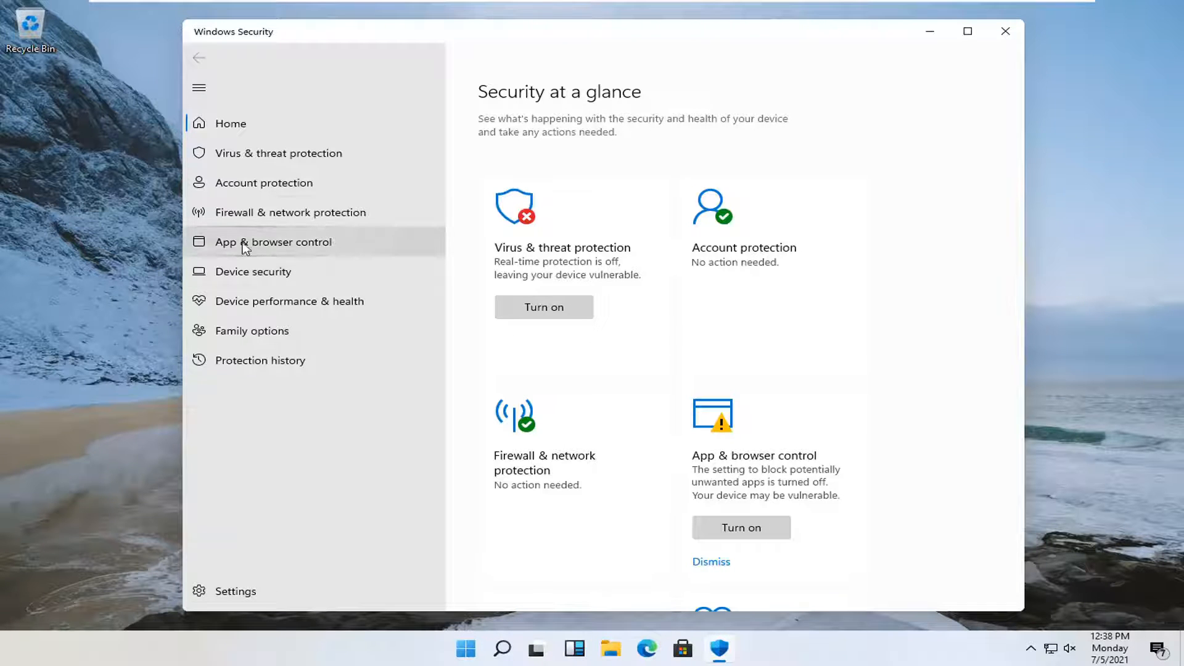
- Under App & browser control, turn on Reputation-based protection and approve the admin prompt
{"action": "left_click", "coordinate": [274, 242]}
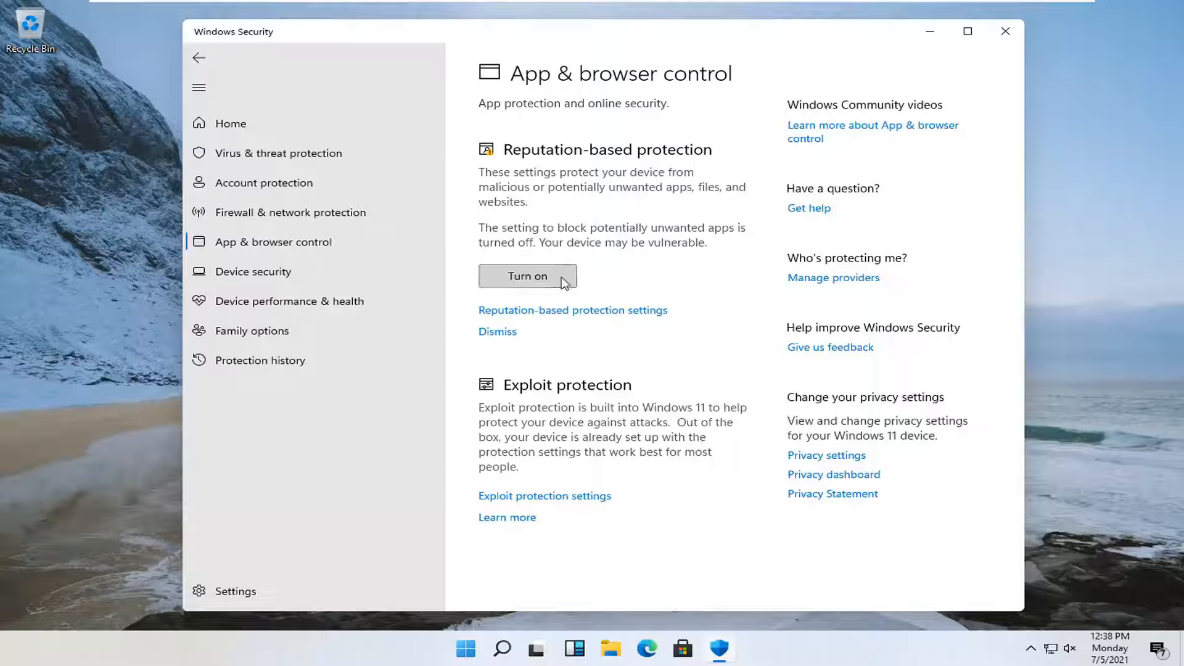
{"action": "left_click", "coordinate": [528, 275]}
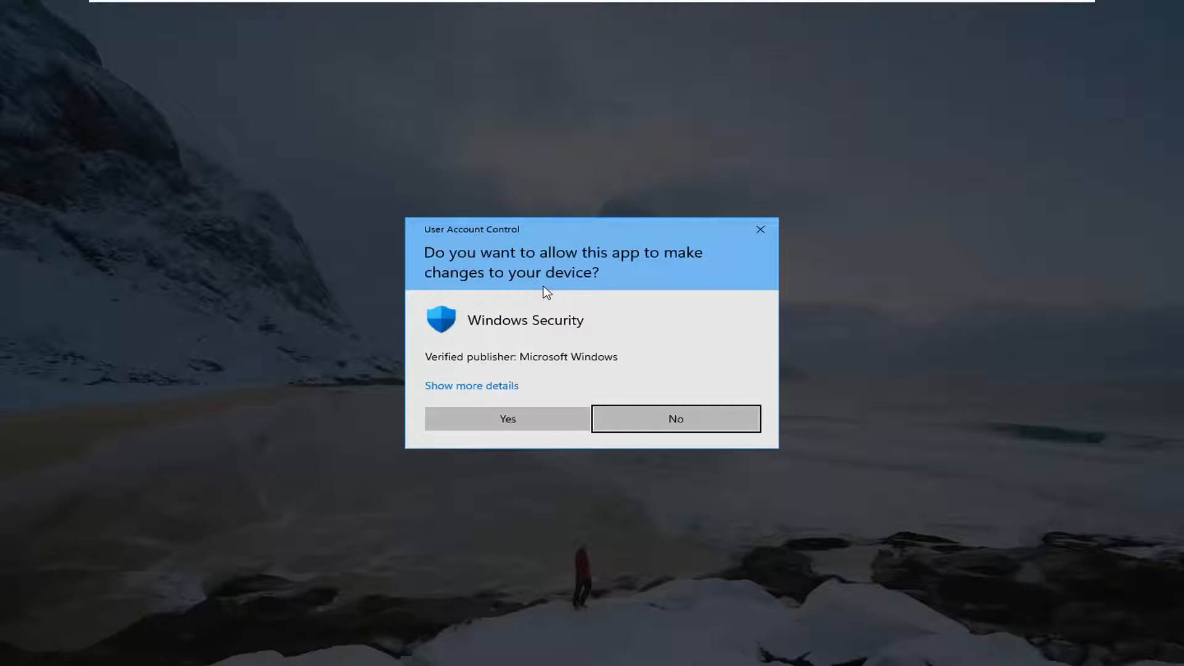
{"action": "left_click", "coordinate": [507, 418]}
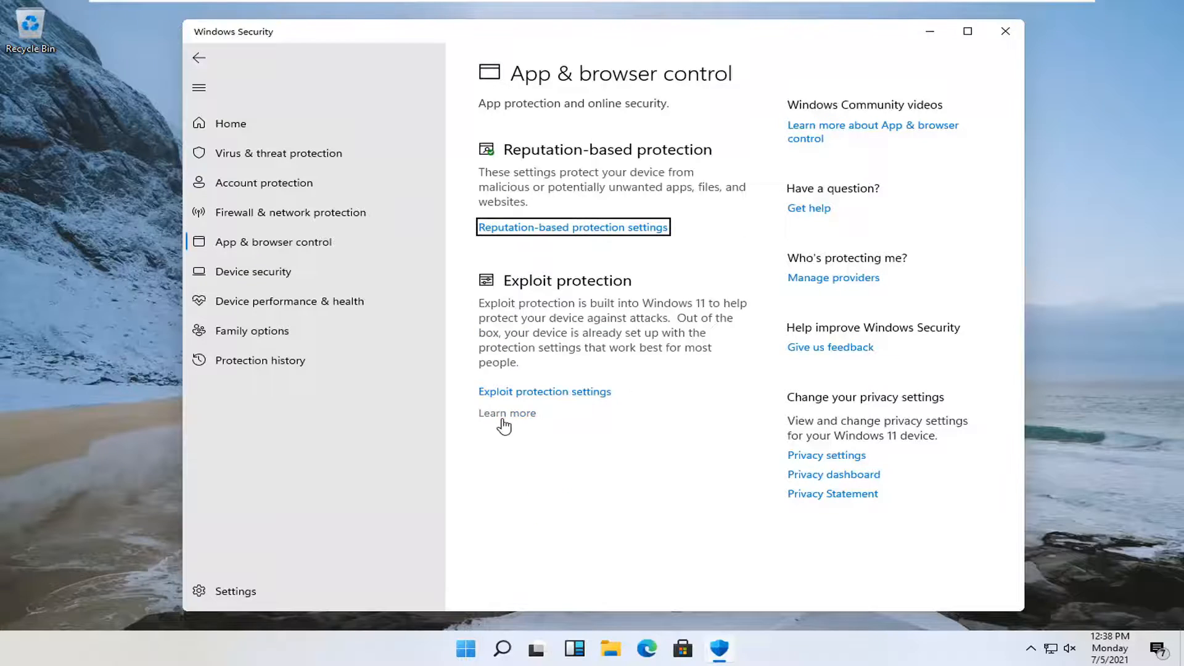
{"action": "mouse_move", "coordinate": [550, 344]}
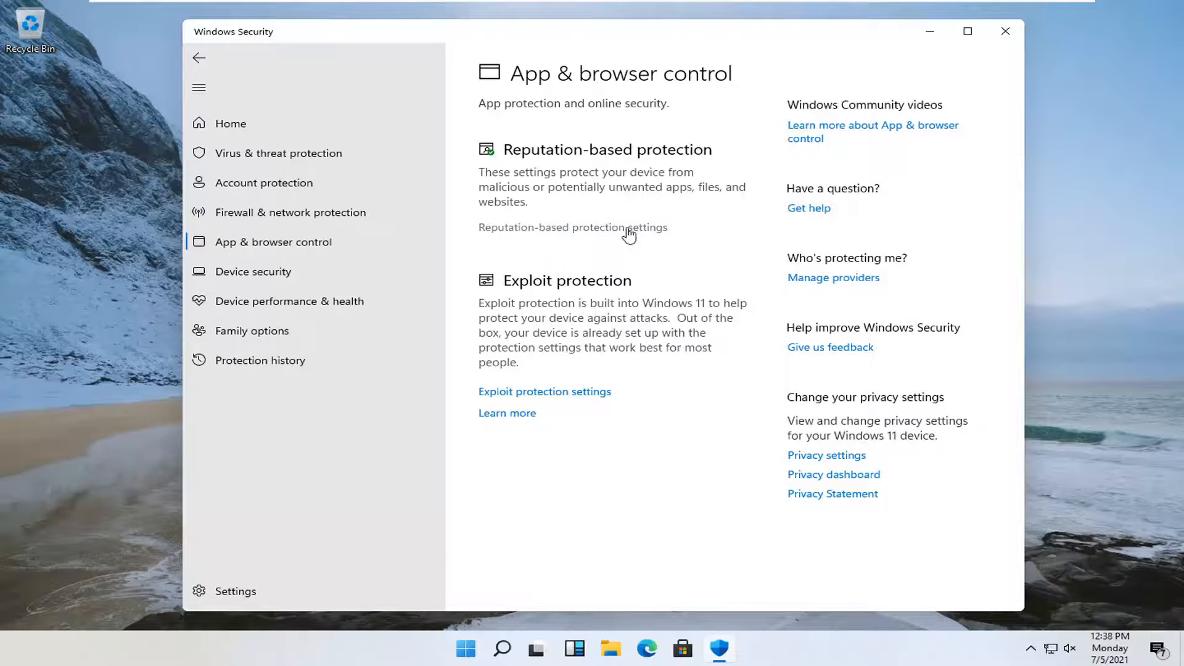
- In Reputation-based protection settings, switch Check apps and files off and close the app
{"action": "left_click", "coordinate": [571, 227]}
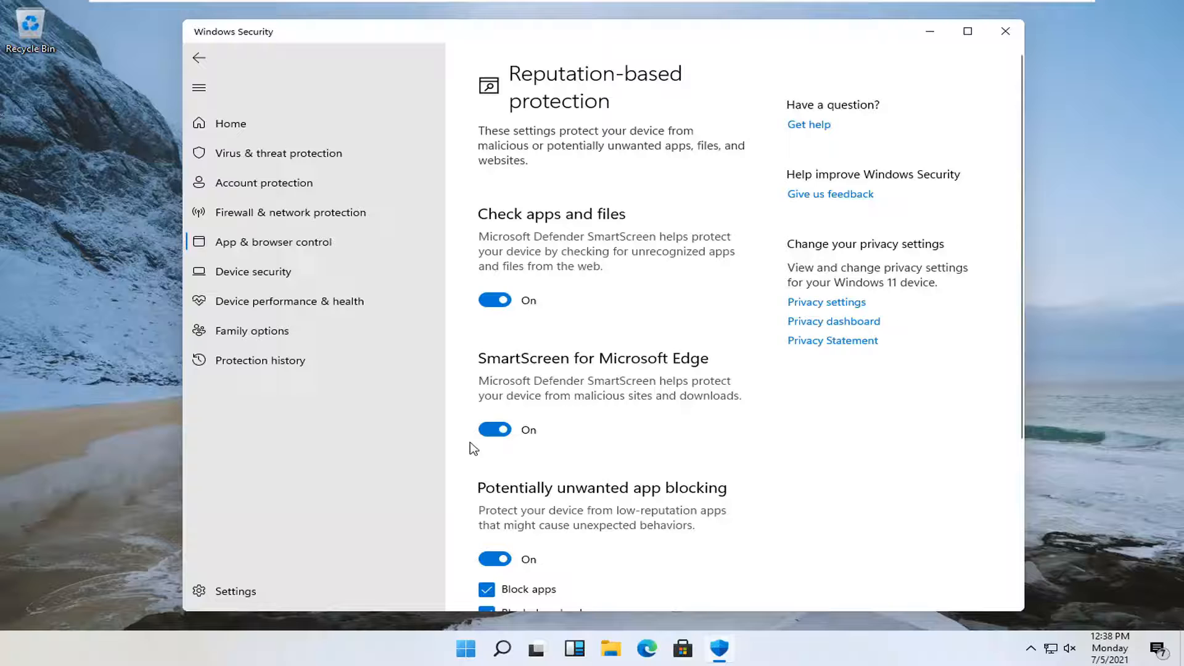
{"action": "left_click", "coordinate": [493, 299]}
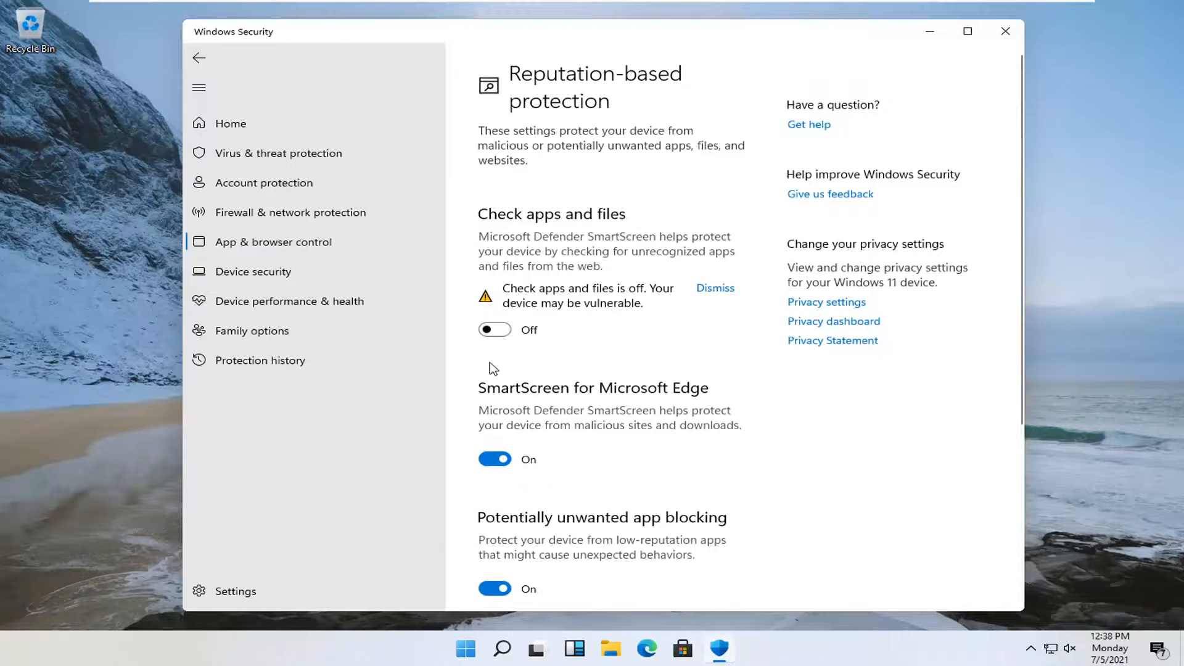
{"action": "mouse_move", "coordinate": [200, 58]}
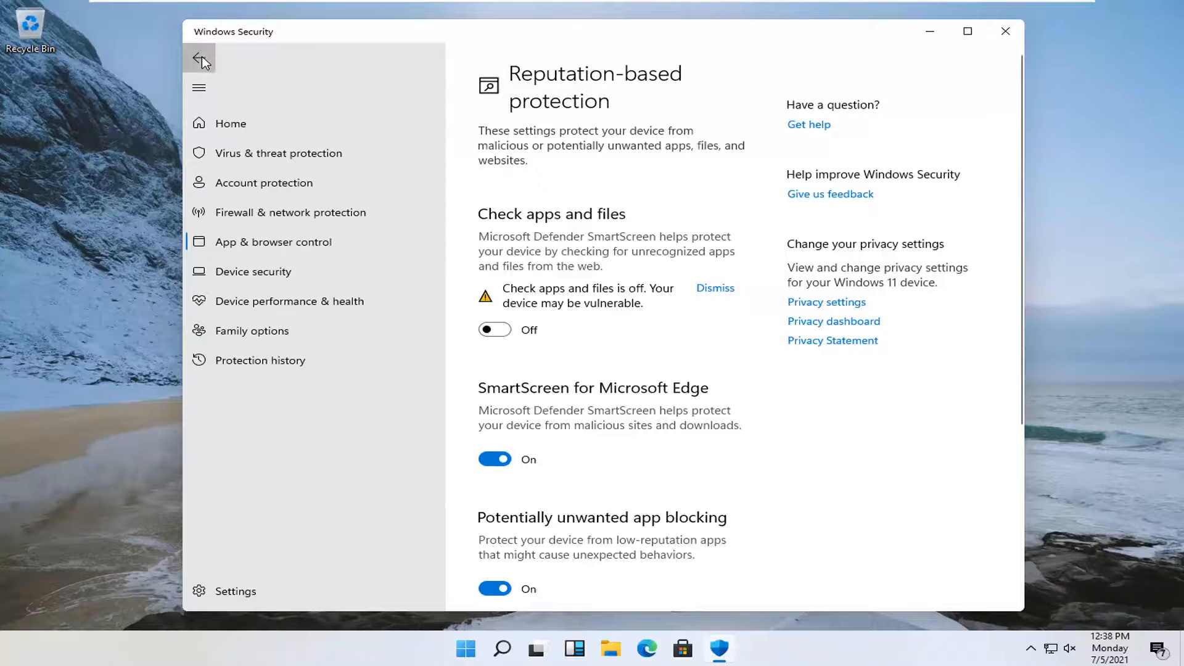
{"action": "left_click", "coordinate": [1006, 31]}
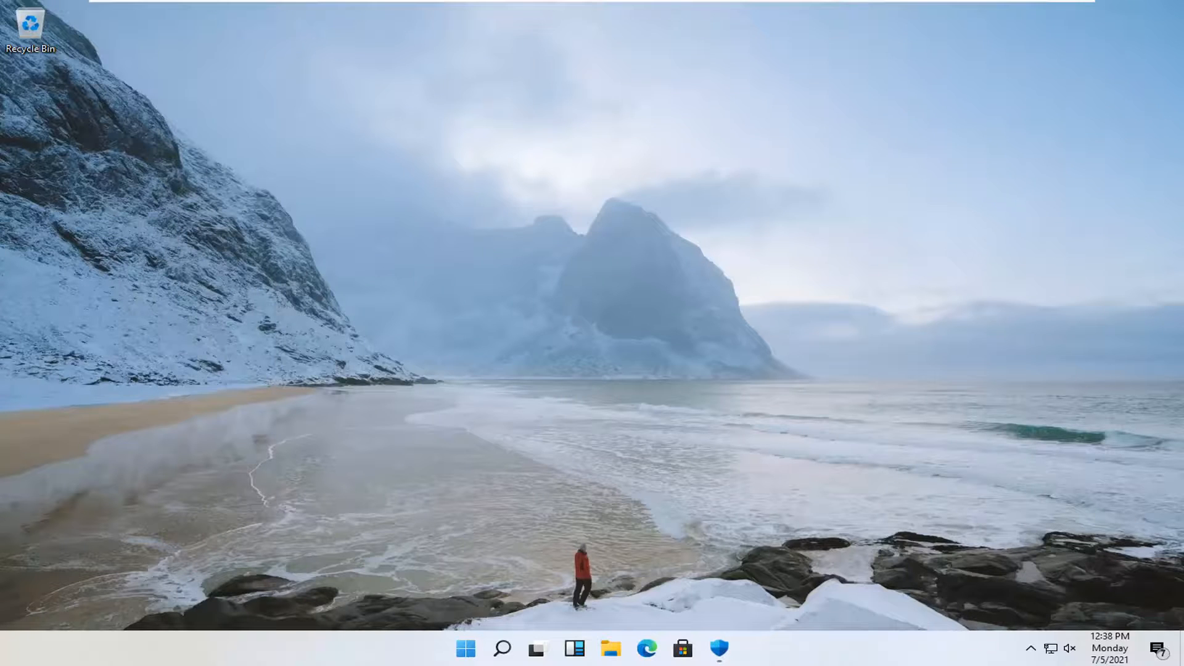